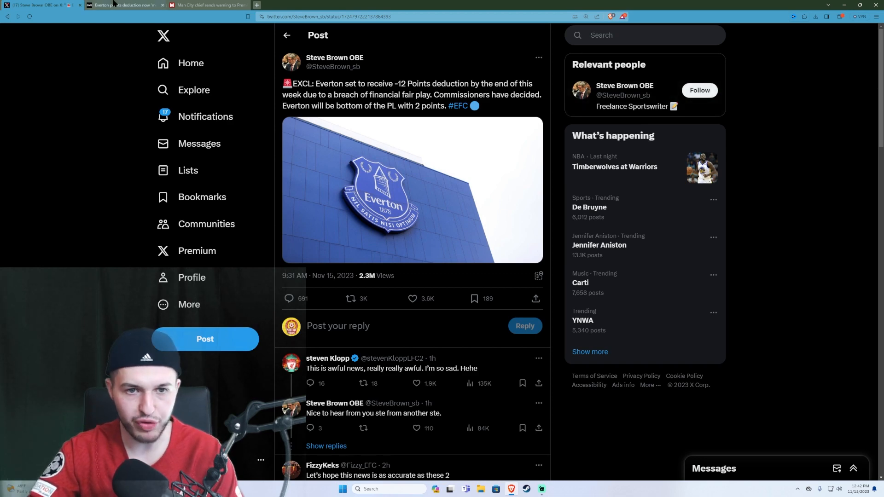
Switch from the X post to the GiveMeSport Everton 12-point deduction article.
left_click(122, 6)
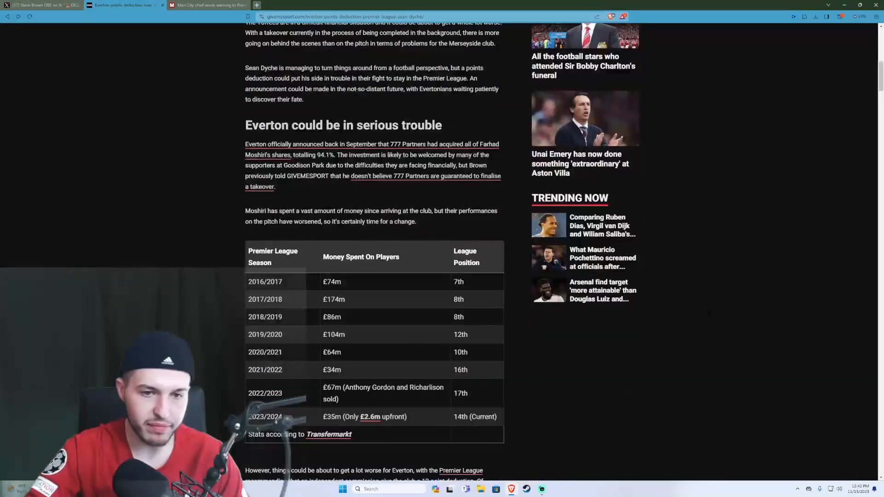
Scroll the GiveMeSport article down past Everton's season spending and league-position table.
scroll("down", 3)
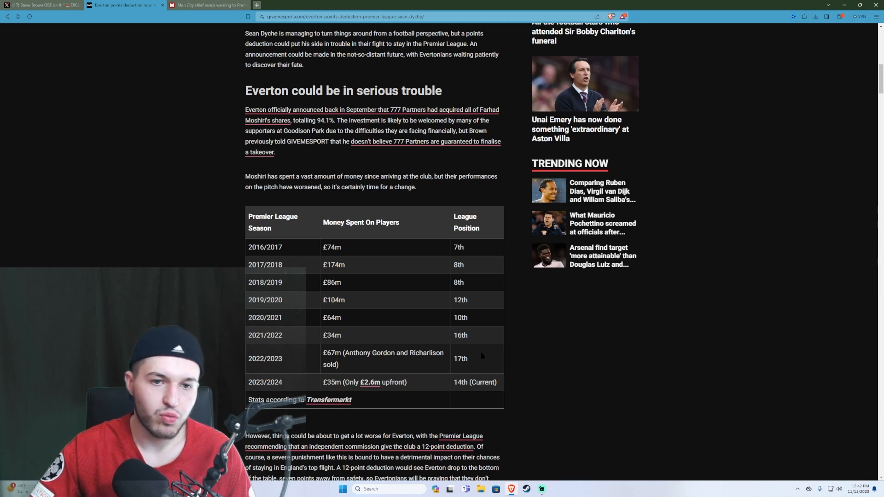
scroll("down", 3)
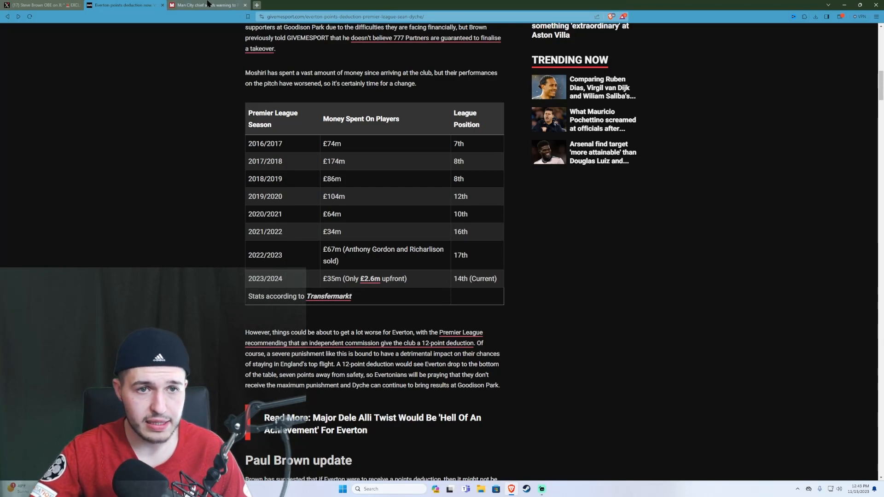
Skim the Mirror's Man City 115-charges warning article, then return to the GiveMeSport Everton piece.
left_click(209, 6)
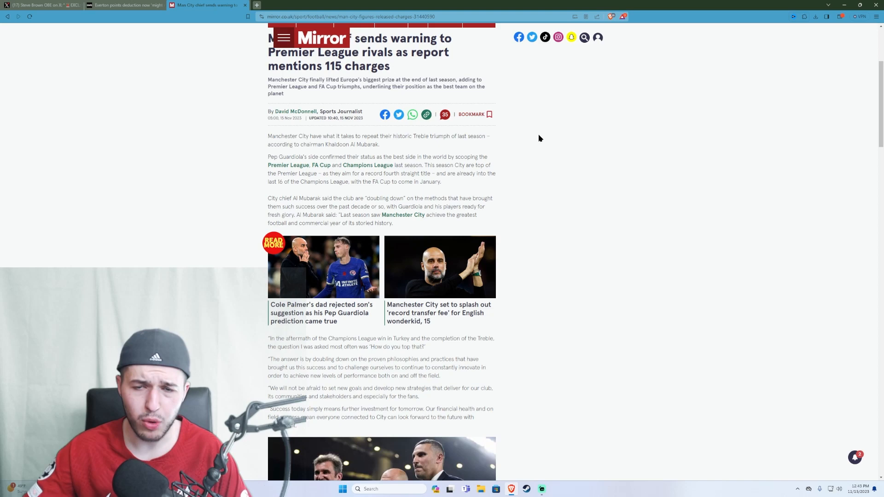
scroll("down", 3)
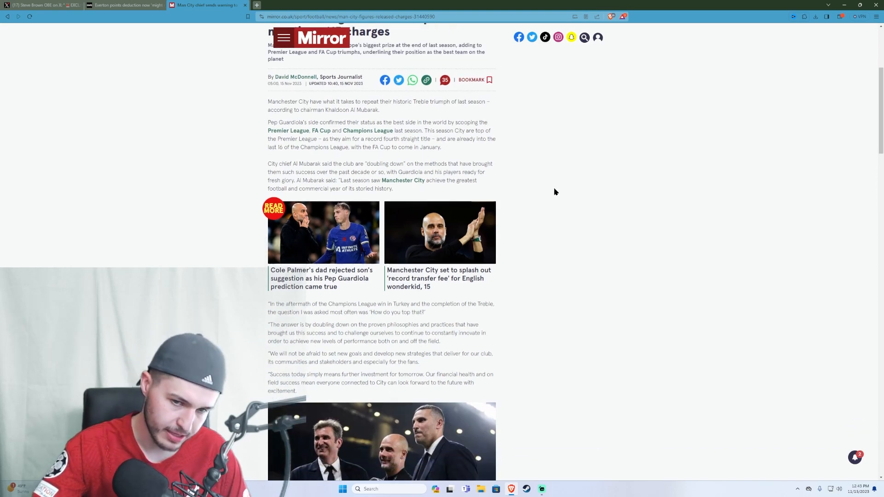
scroll("down", 3)
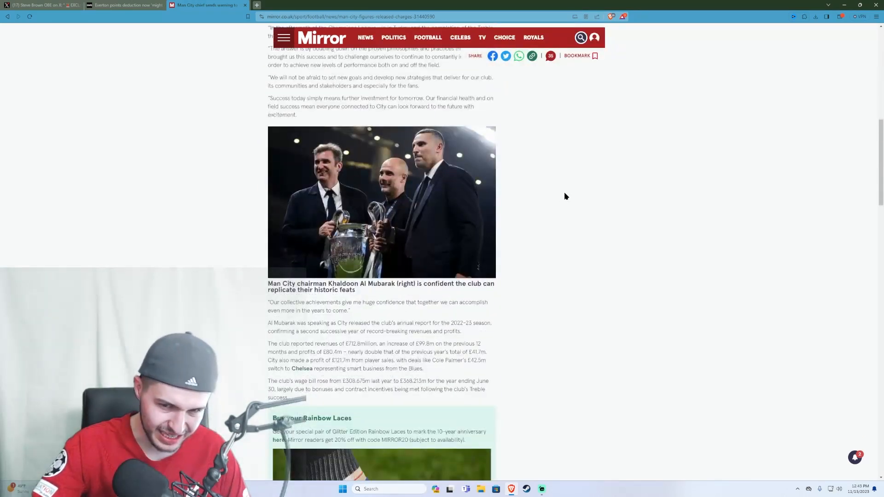
scroll("down", 3)
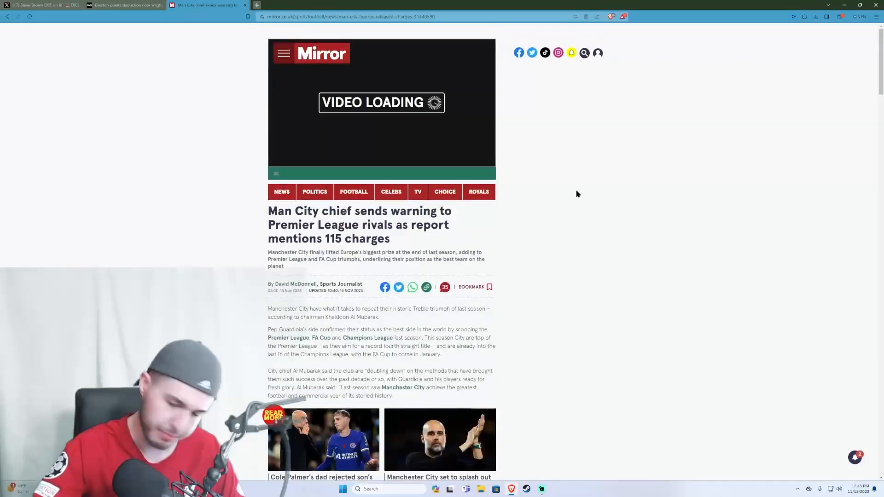
left_click(118, 5)
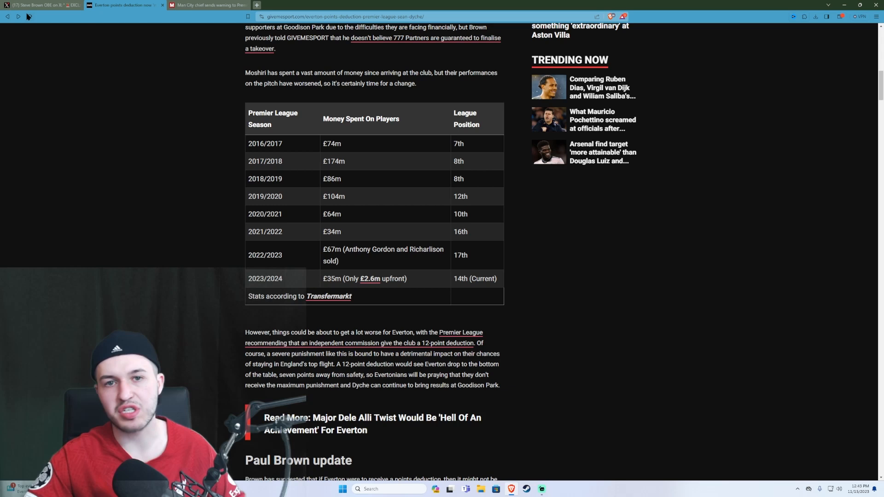
mouse_move(18, 16)
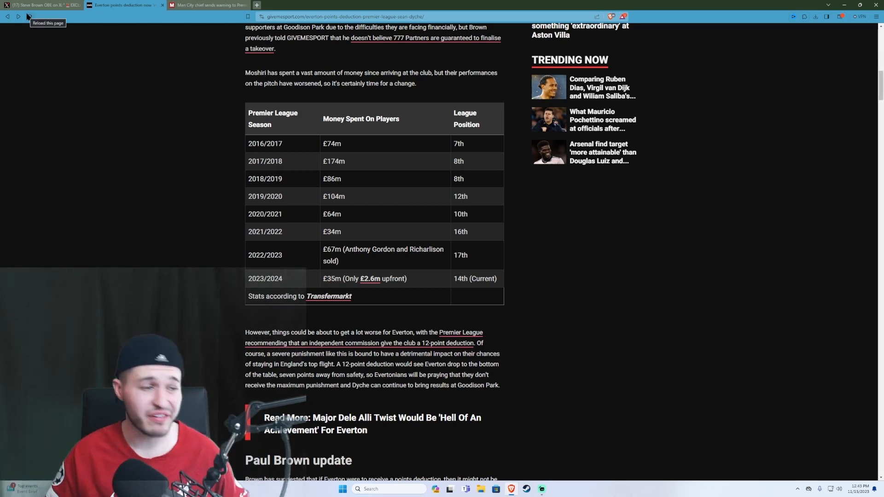